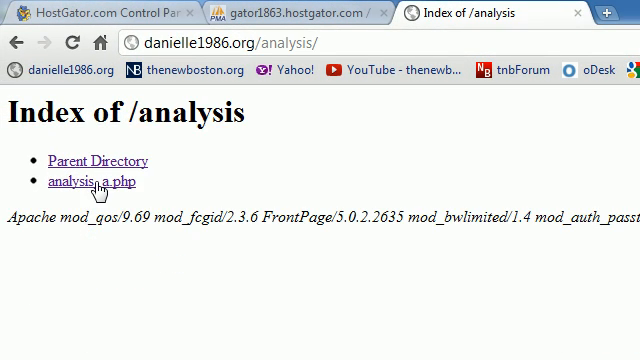
Show the analysisA table's Structure view listing ticker, daysInc, avgDecPct and the other columns.
click(88, 160)
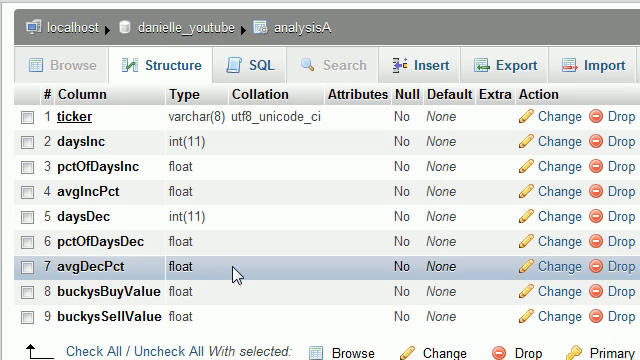
mouse_move(248, 272)
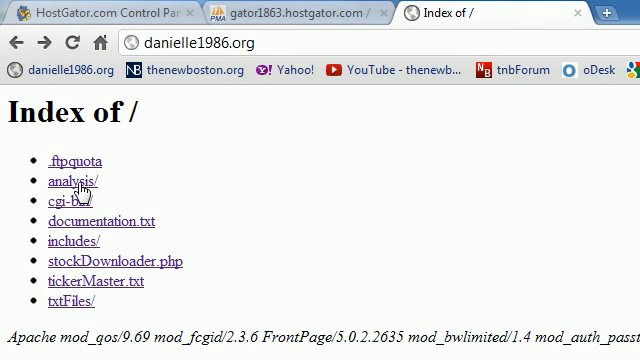
Load analysis_a.php from the site's analysis folder in Chrome.
click(68, 184)
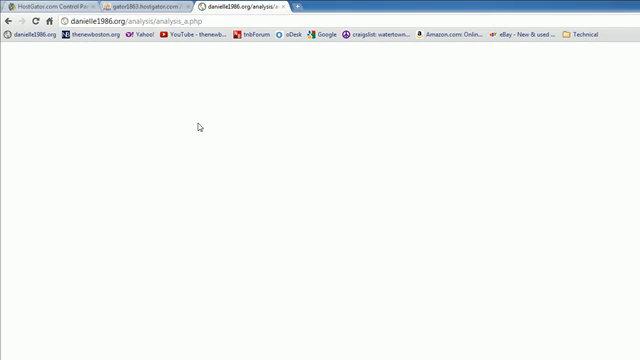
mouse_move(212, 194)
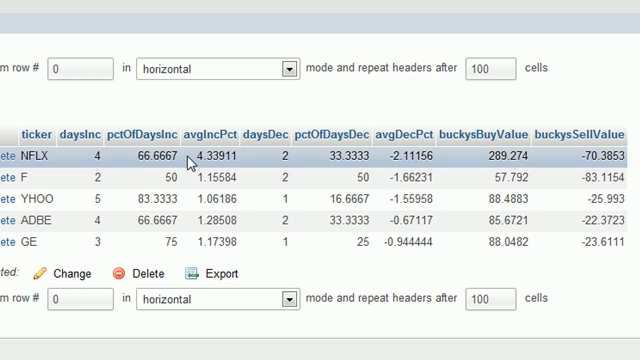
mouse_move(616, 156)
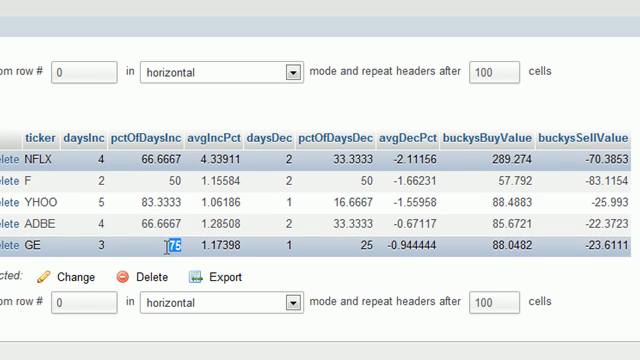
click(362, 248)
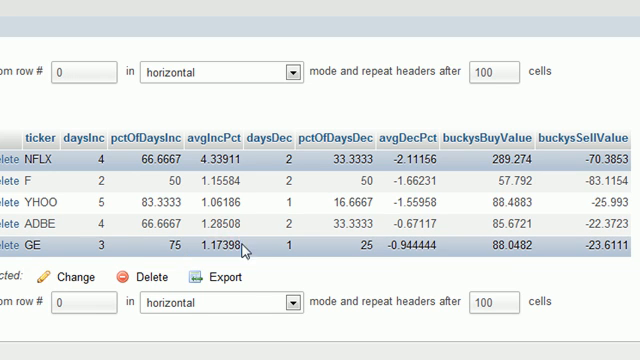
mouse_move(244, 252)
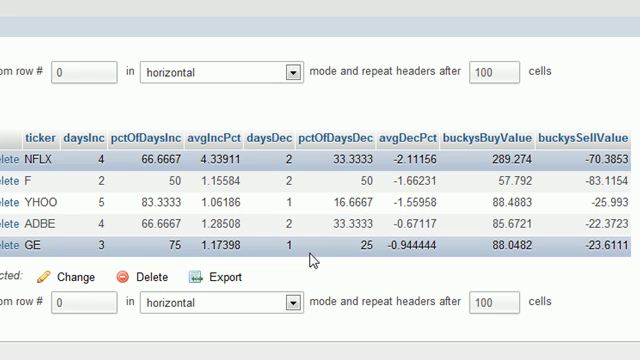
mouse_move(378, 248)
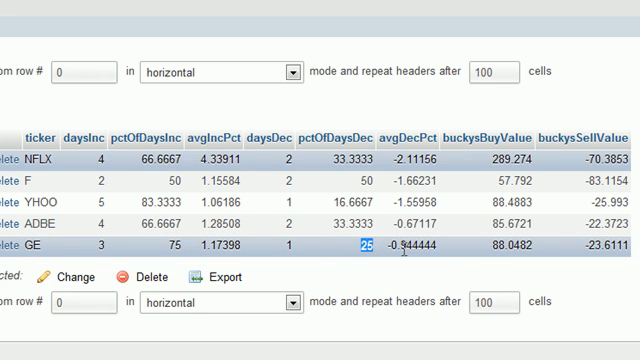
click(416, 252)
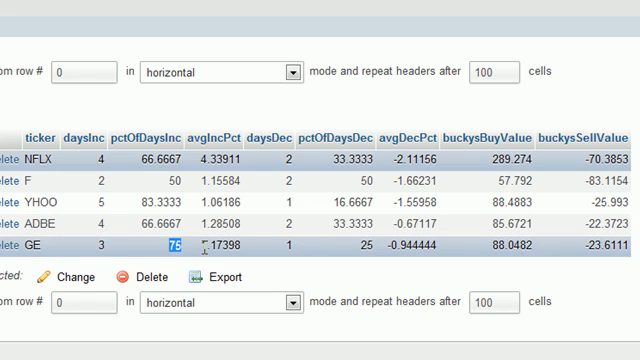
click(510, 248)
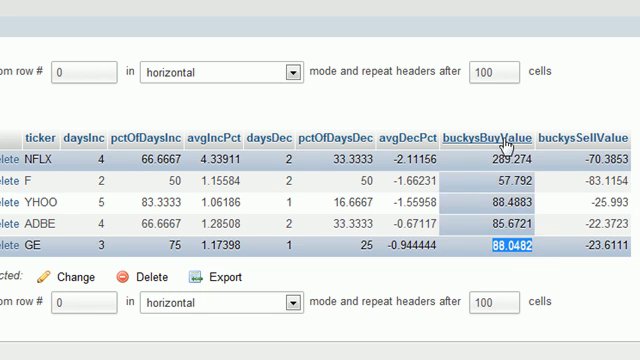
mouse_move(510, 138)
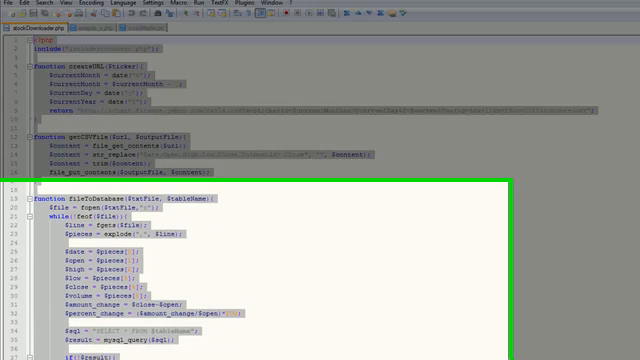
Scroll the script to the fileToDatabase function that creates the table and inserts CSV rows.
scroll(down, 3)
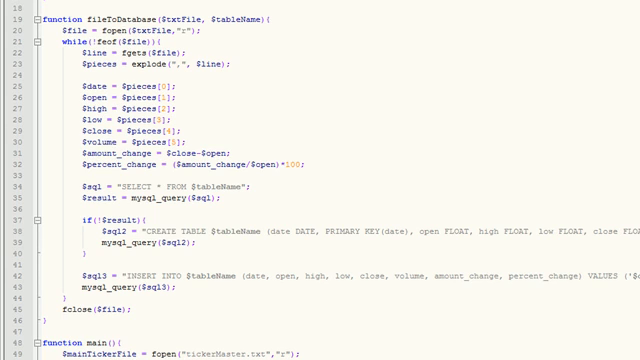